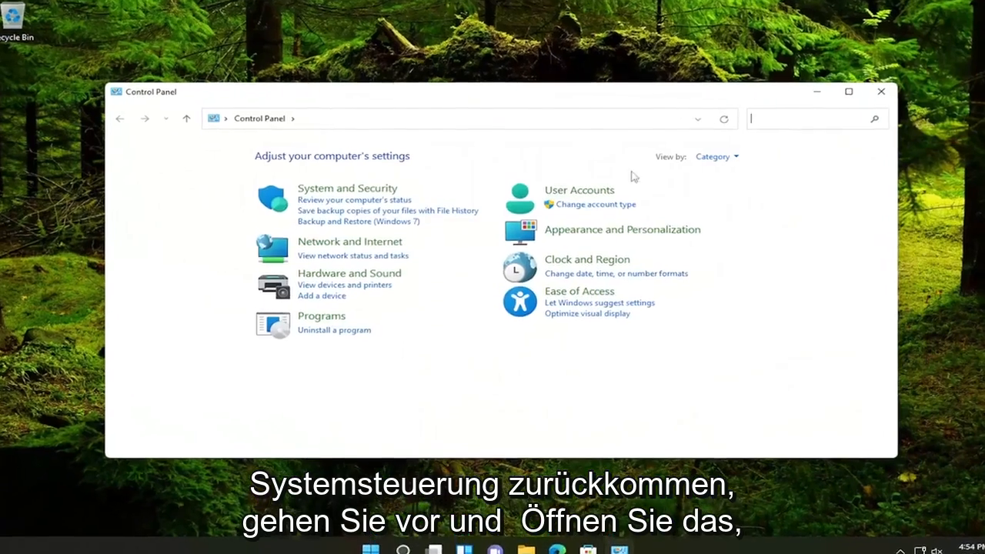
# Go through Network and Internet to the Network and Sharing Center showing the active Ethernet connection
pyautogui.click(715, 157)
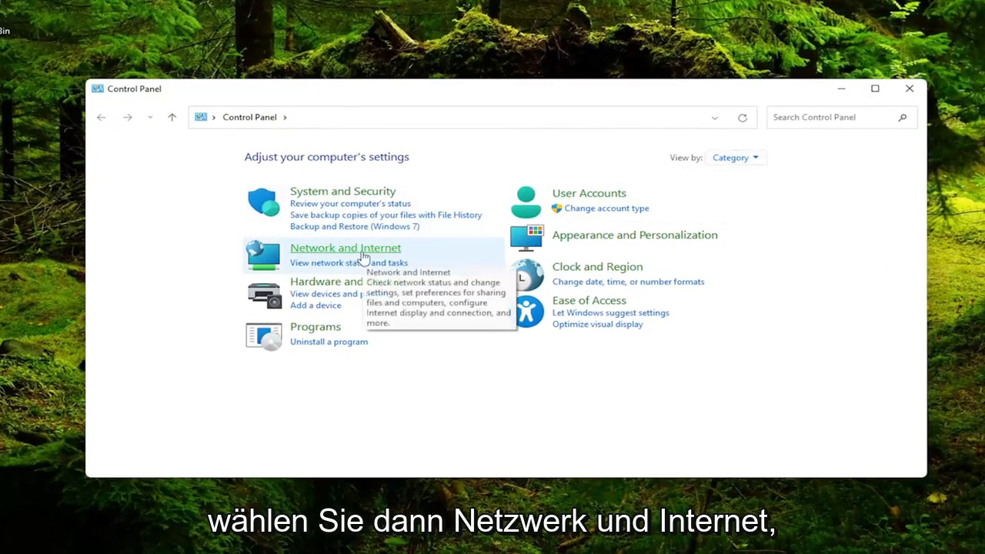
pyautogui.click(345, 246)
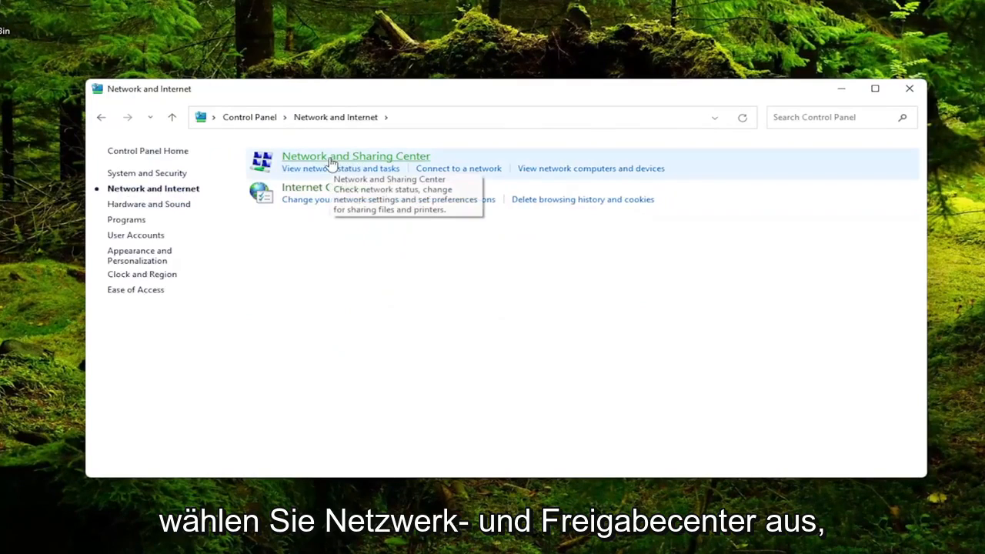
pyautogui.click(356, 156)
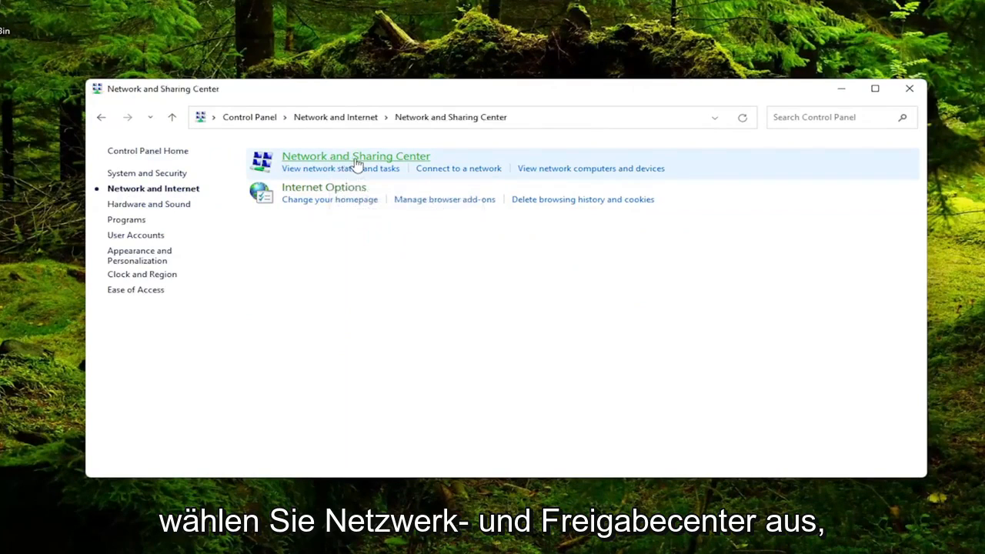
pyautogui.click(354, 155)
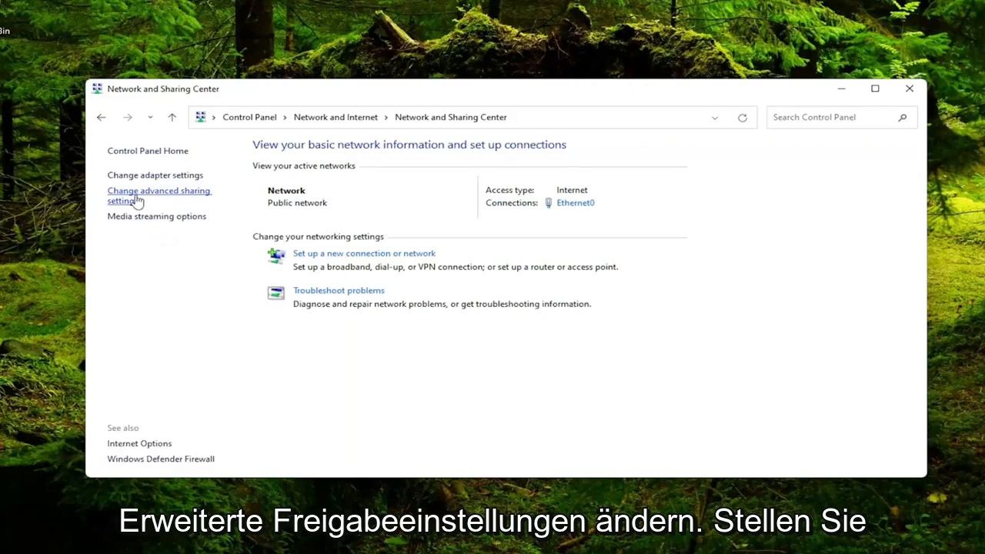
# In advanced sharing settings, turn on network discovery and file and printer sharing for the public profile and save
pyautogui.click(159, 196)
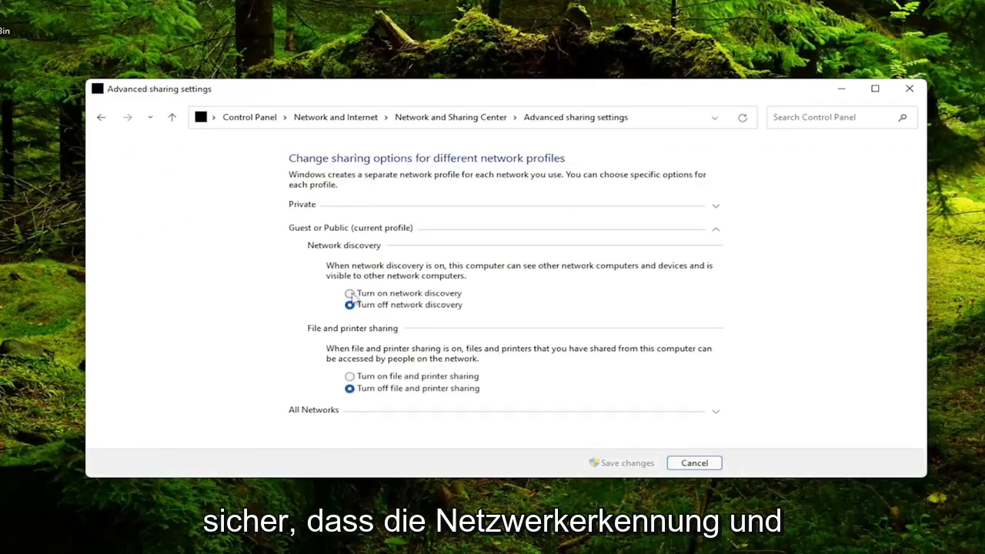
pyautogui.click(350, 292)
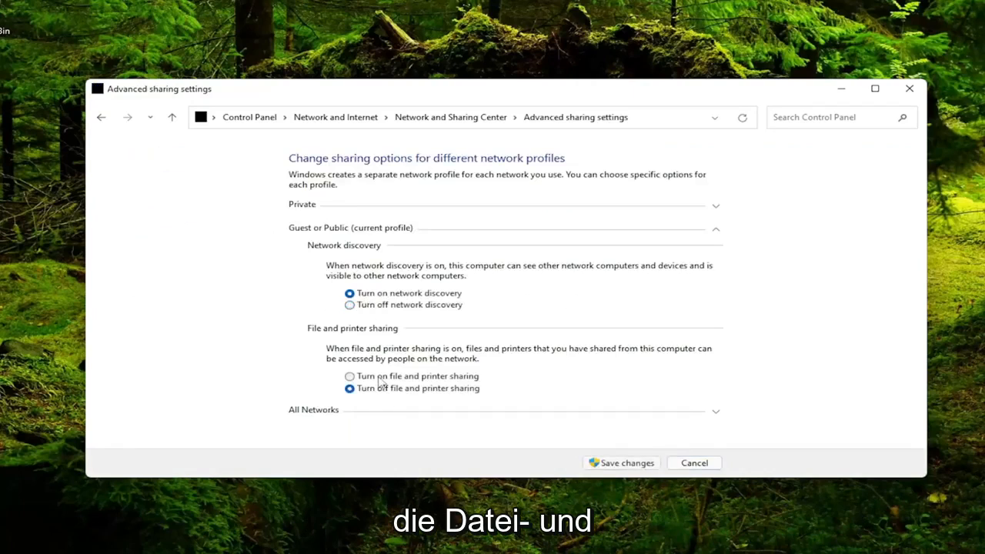
pyautogui.click(349, 376)
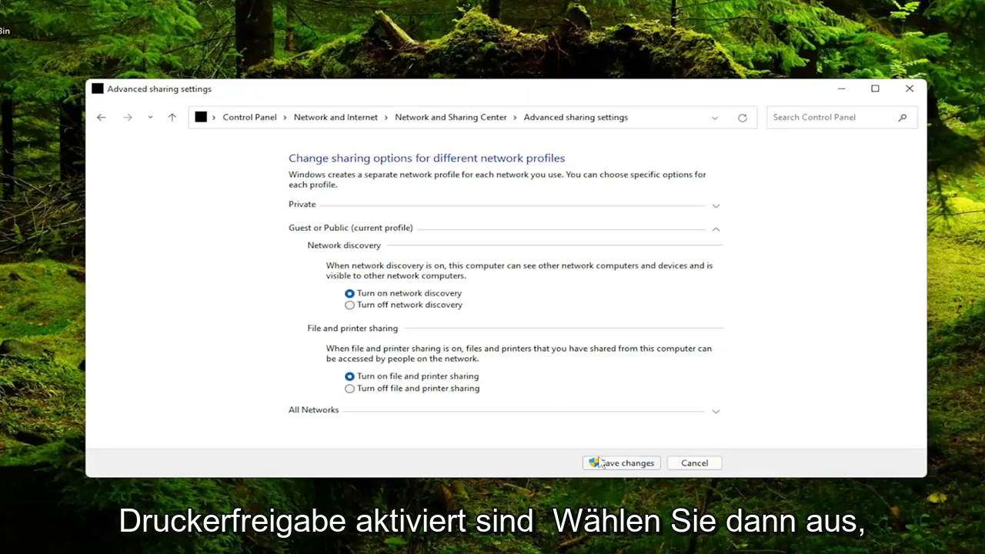
pyautogui.click(621, 461)
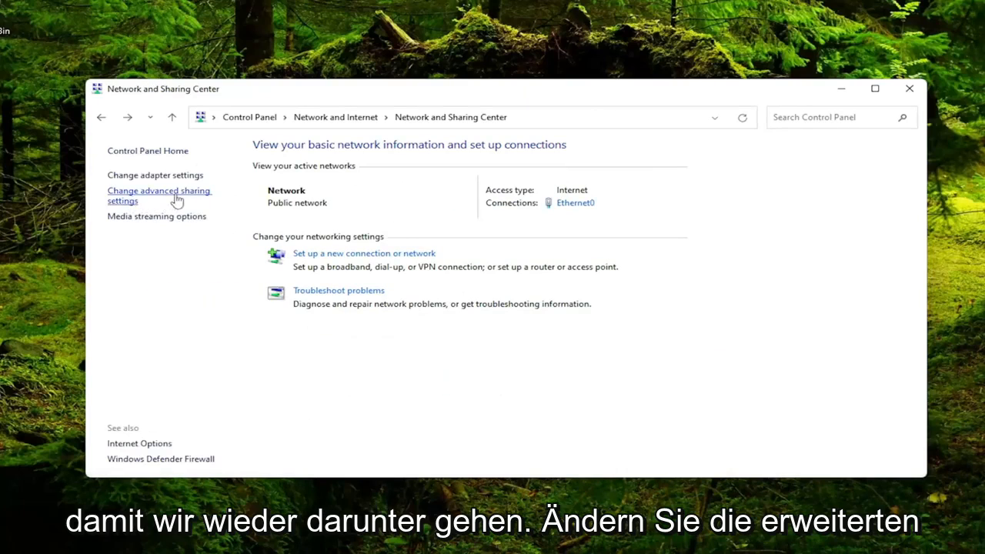
# Under All Networks, turn on Public folder sharing, turn off password protected sharing, and save the changes
pyautogui.click(160, 196)
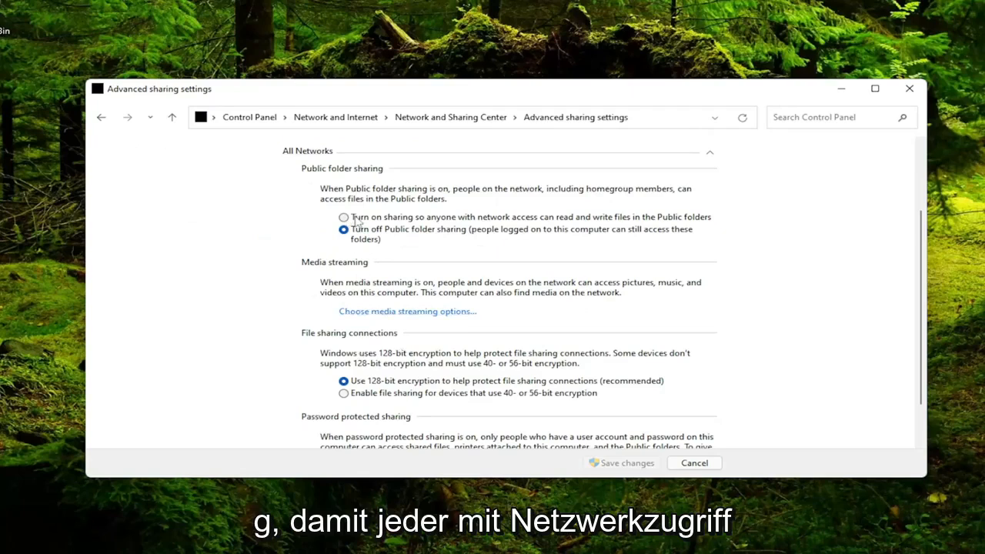
pyautogui.click(343, 217)
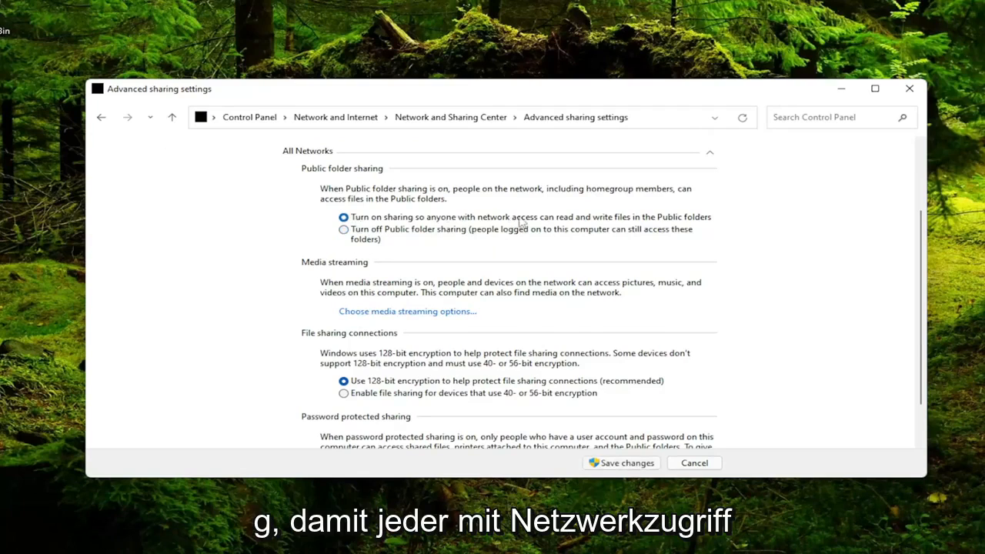
pyautogui.moveTo(742, 222)
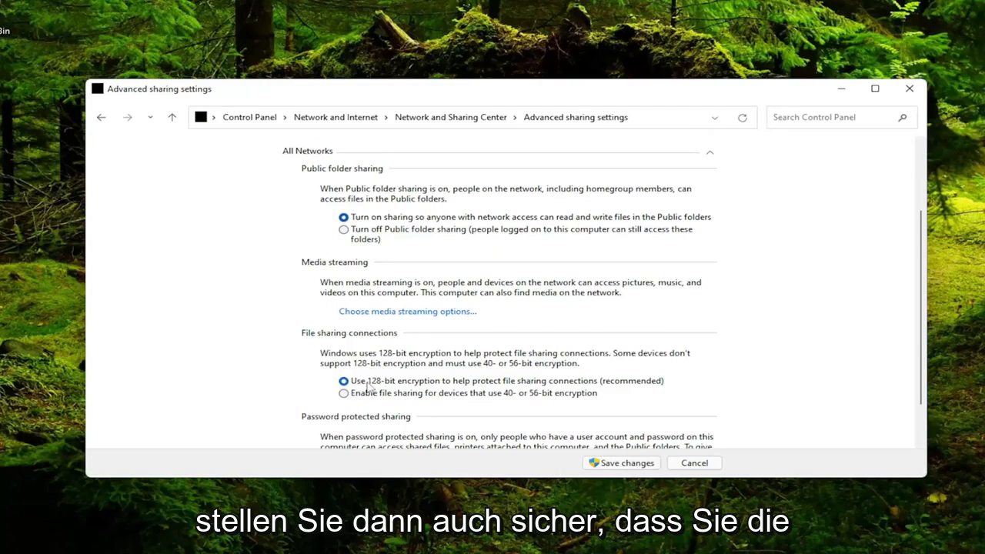
pyautogui.moveTo(484, 385)
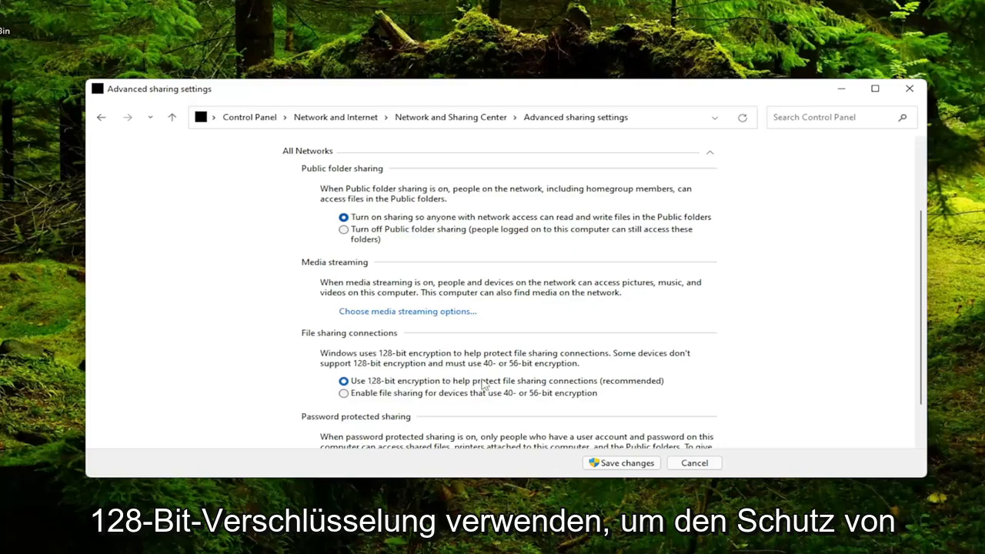
pyautogui.moveTo(649, 388)
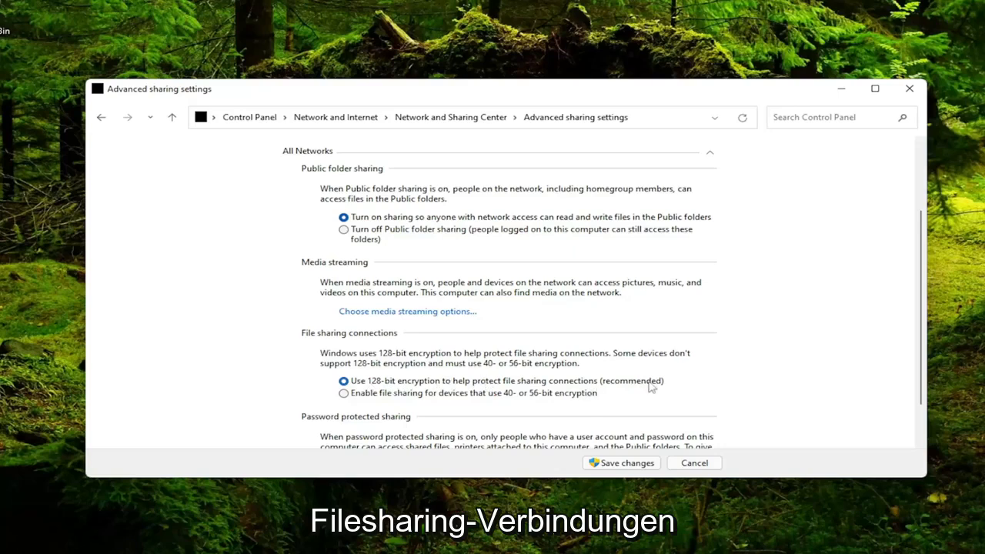
pyautogui.scroll(-3)
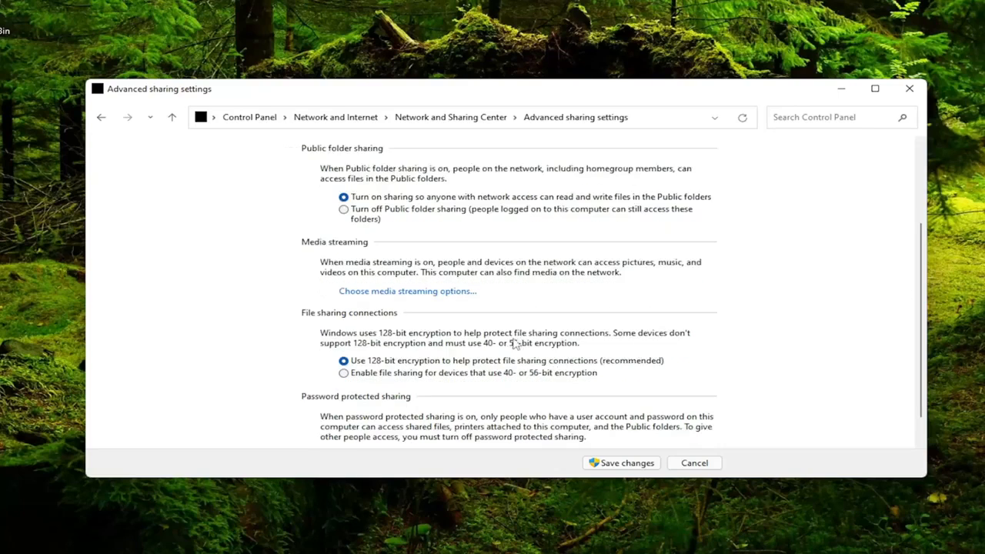
pyautogui.scroll(-3)
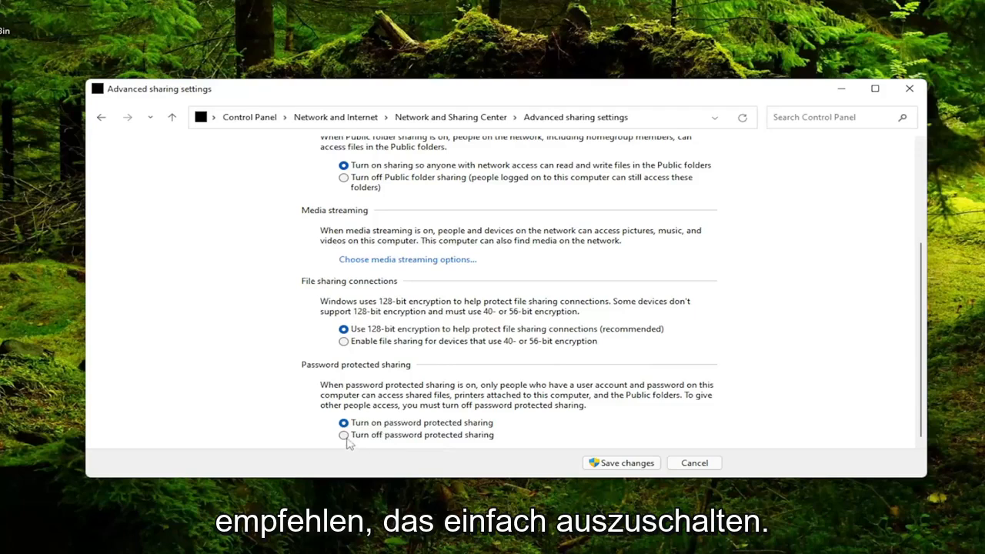
pyautogui.click(345, 434)
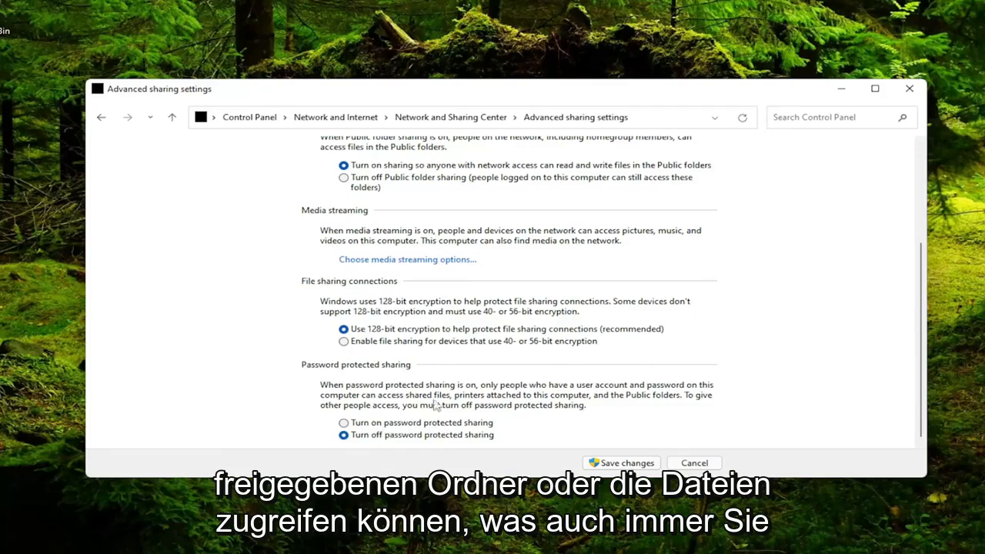
pyautogui.moveTo(385, 422)
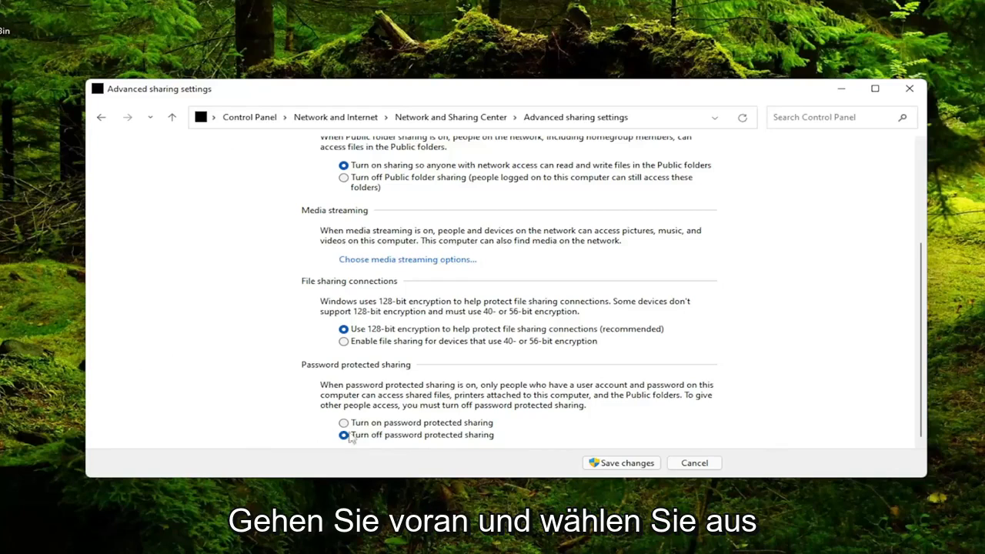
pyautogui.click(622, 462)
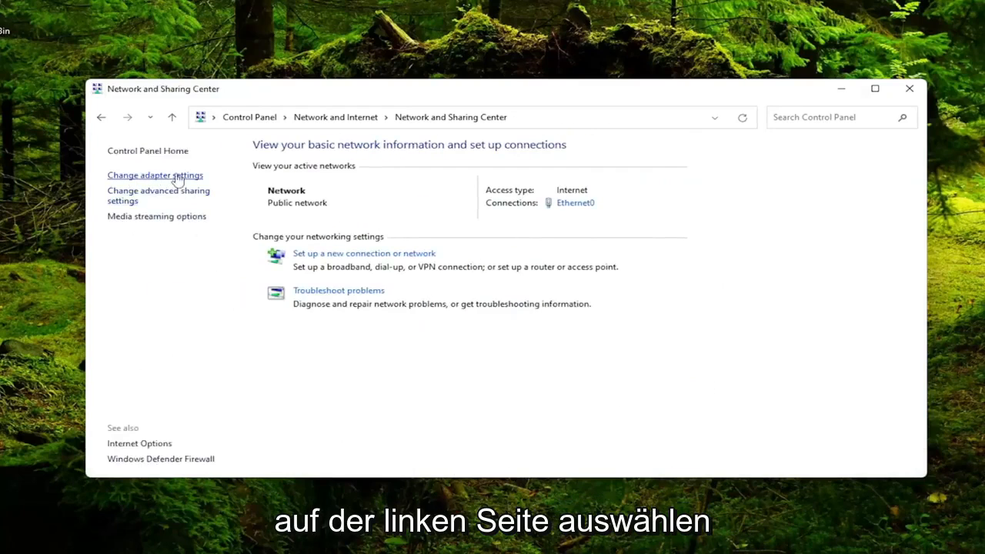
# Confirm in Ethernet0's IPv4 properties that IP and DNS are obtained automatically, then close Network Connections
pyautogui.click(154, 175)
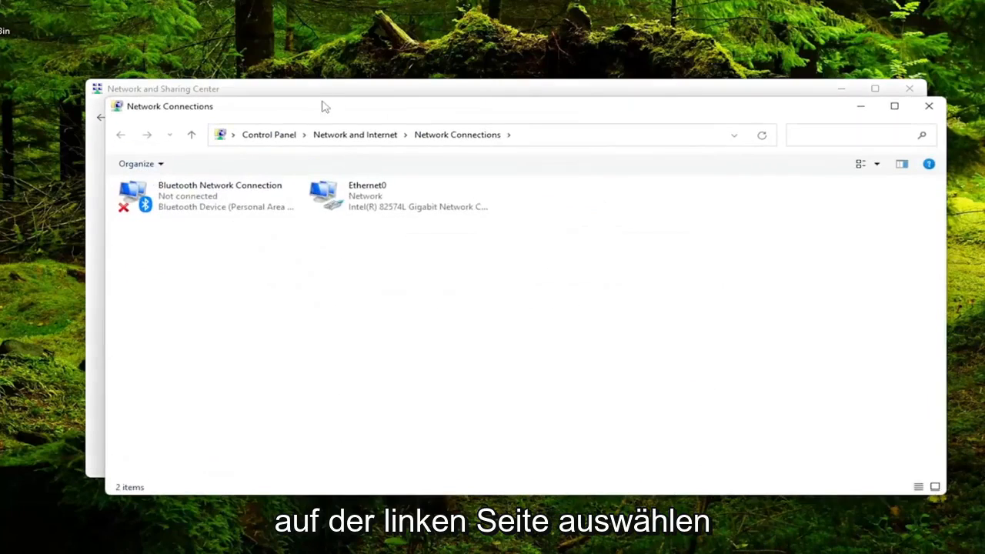
pyautogui.click(391, 175)
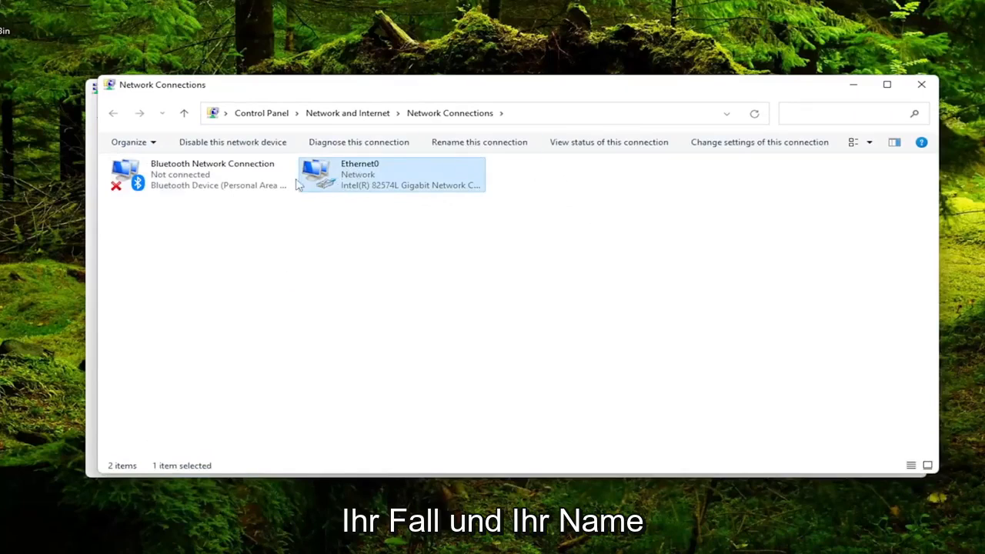
pyautogui.moveTo(351, 188)
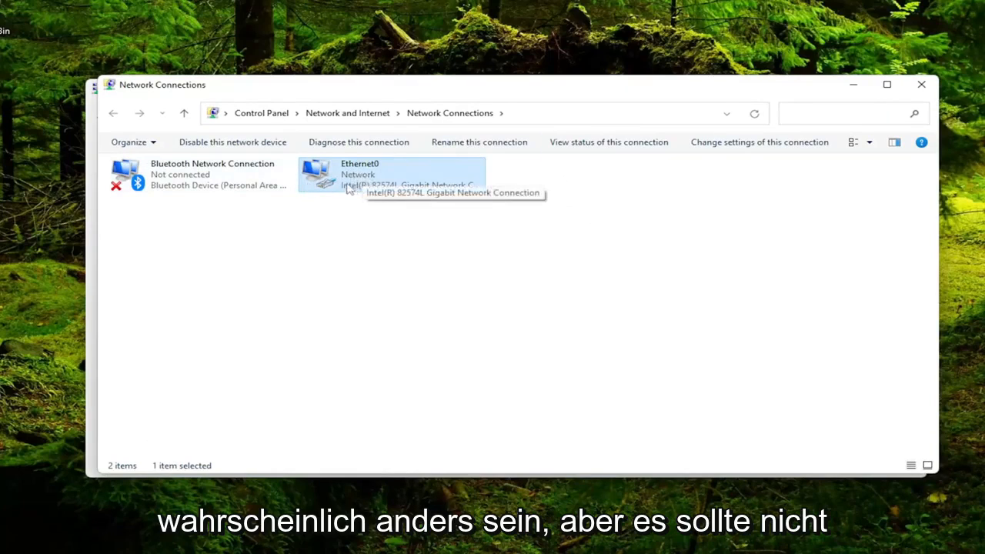
pyautogui.moveTo(393, 191)
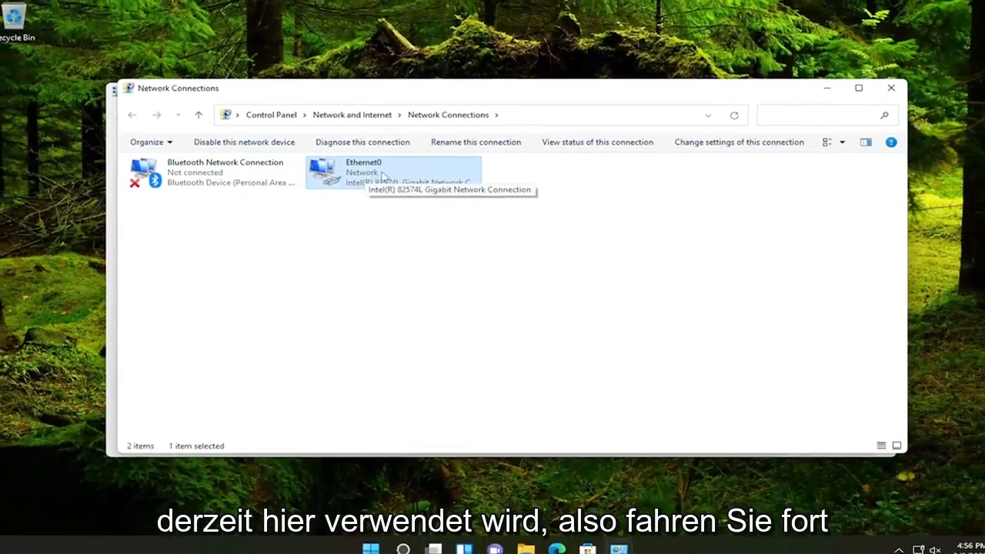
pyautogui.rightClick(392, 173)
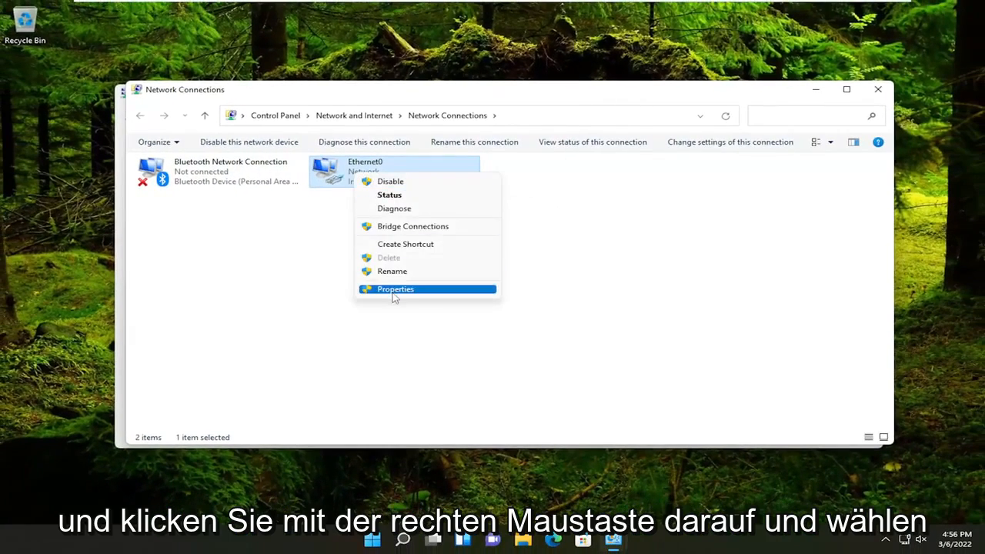
pyautogui.click(394, 289)
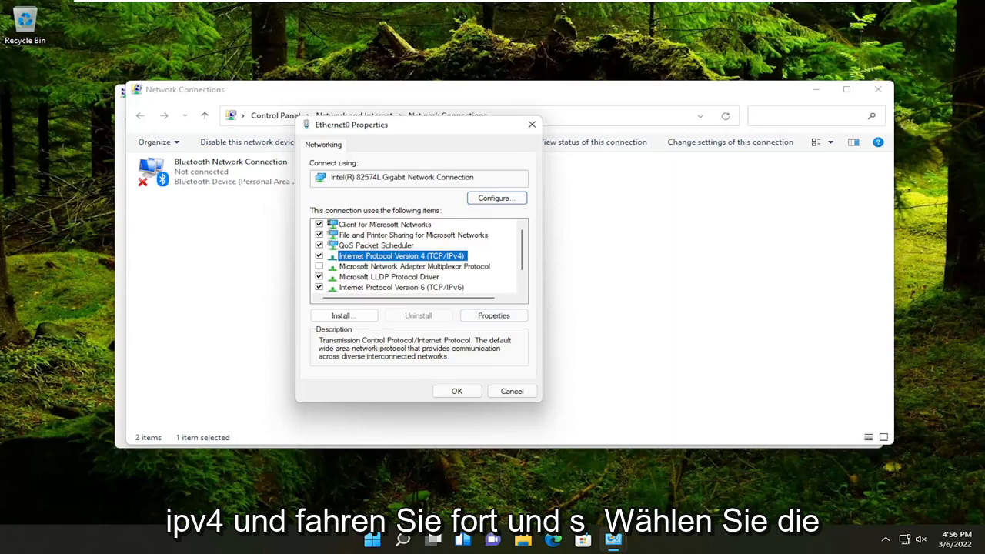
pyautogui.click(492, 314)
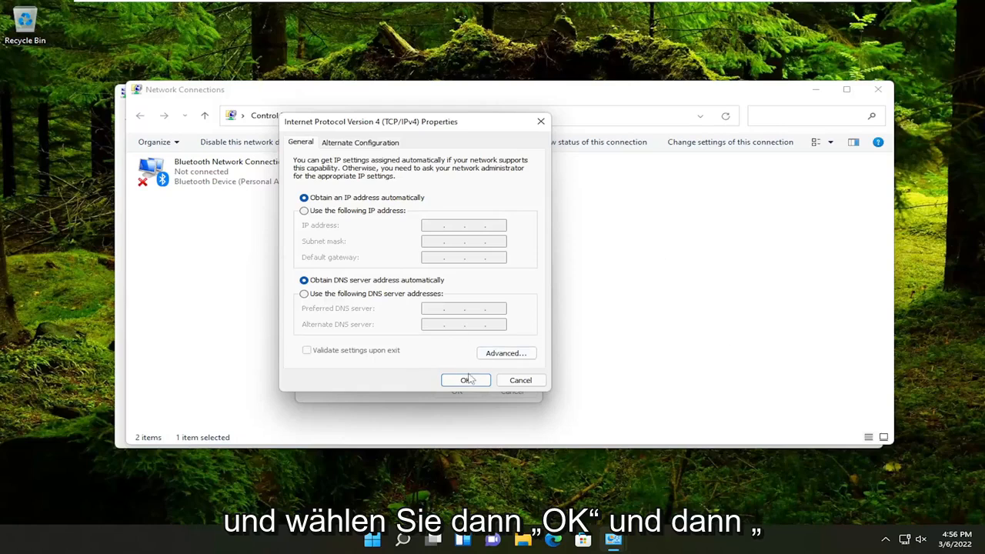
pyautogui.click(465, 379)
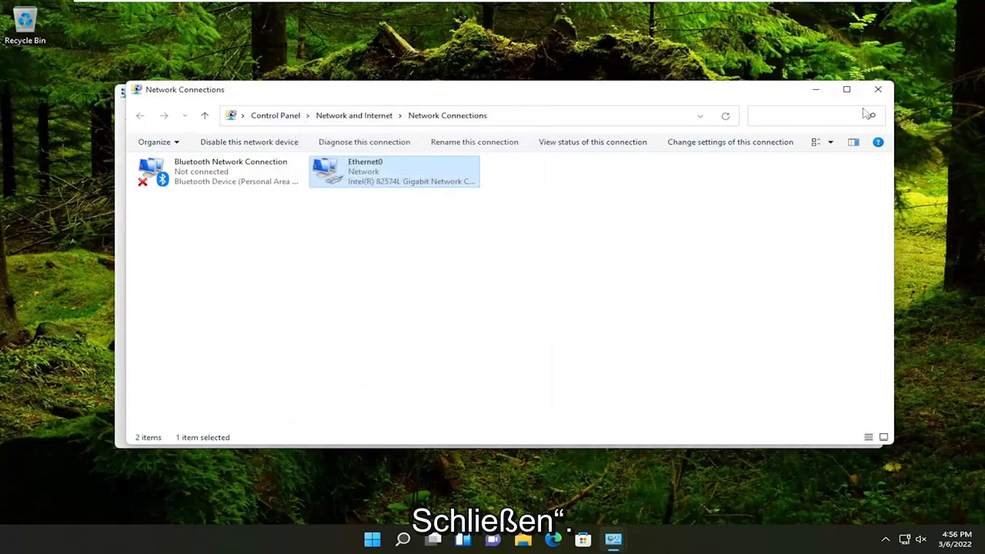
pyautogui.click(138, 115)
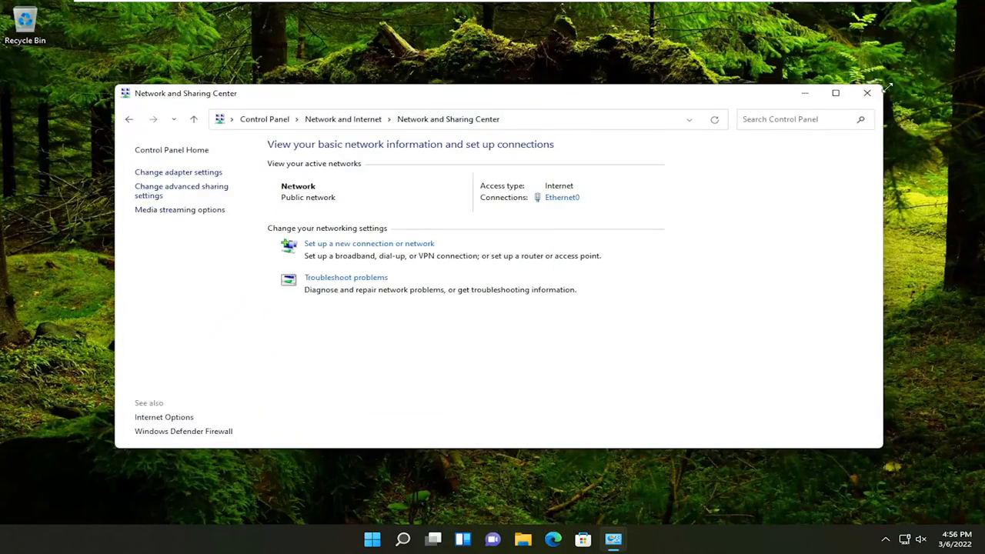
# From This PC in File Explorer, start giving access to the Music folder for specific people
pyautogui.click(539, 539)
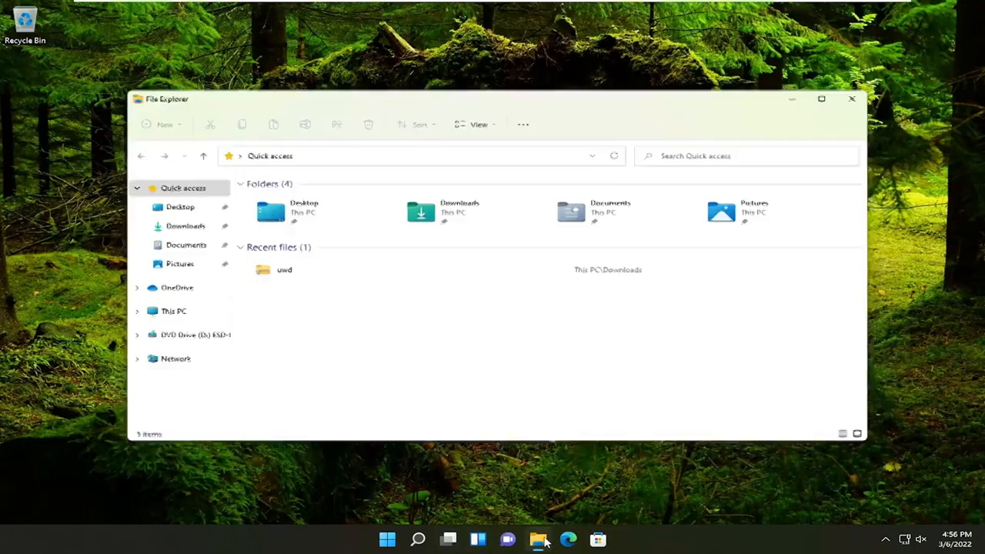
pyautogui.click(162, 314)
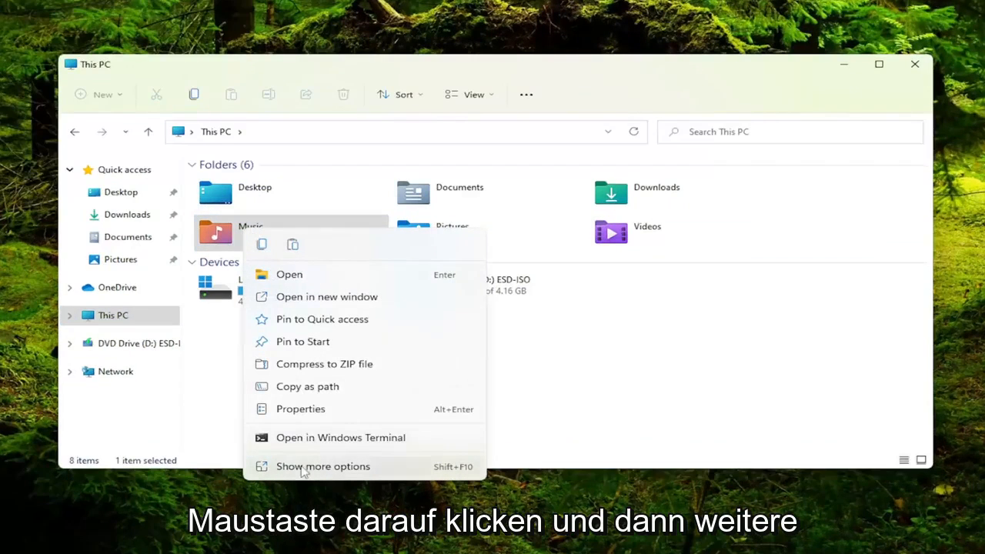
pyautogui.click(323, 467)
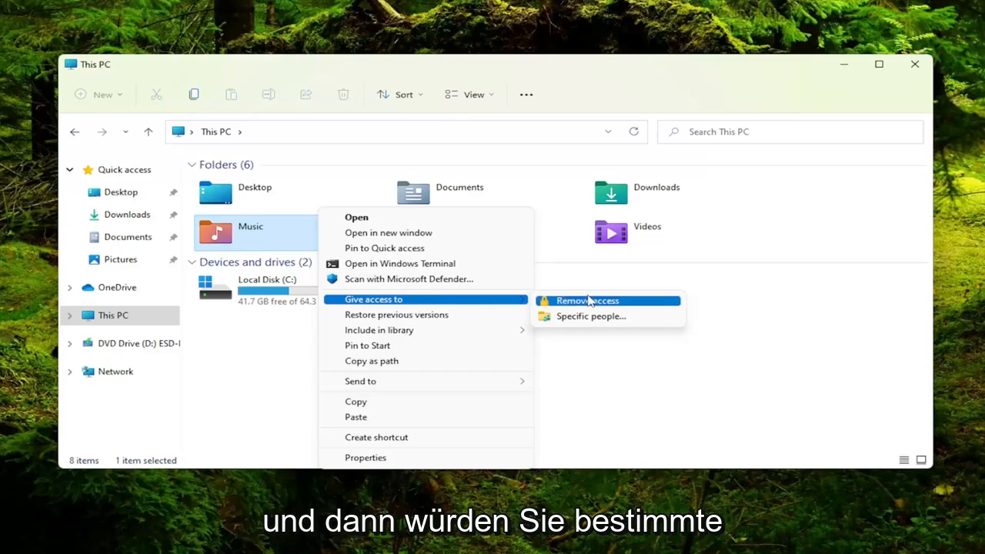
pyautogui.click(591, 317)
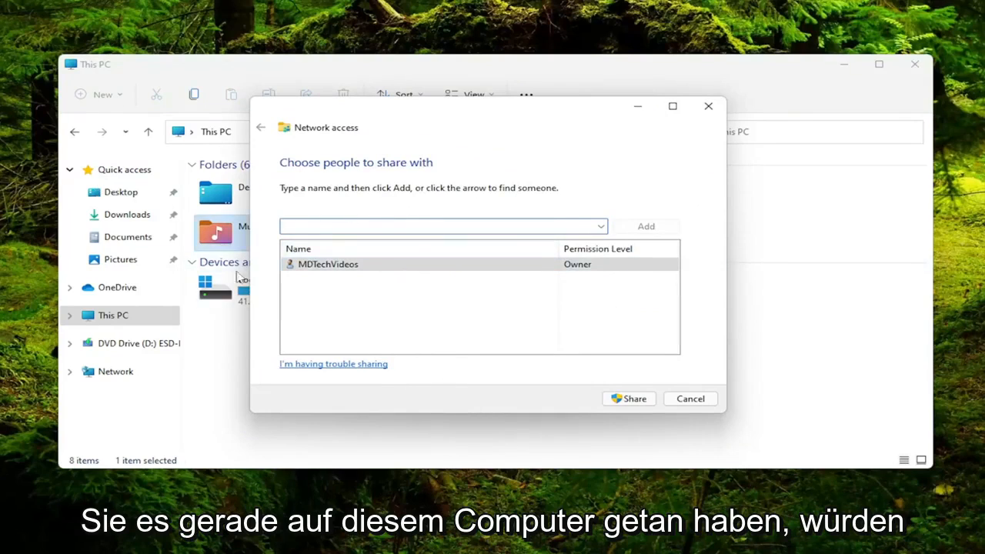
pyautogui.click(329, 265)
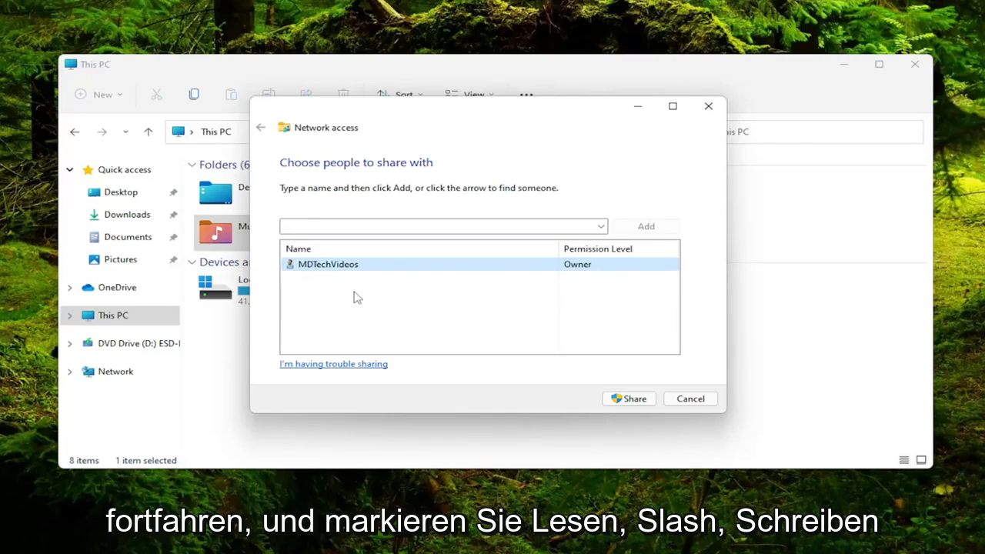
pyautogui.moveTo(465, 265)
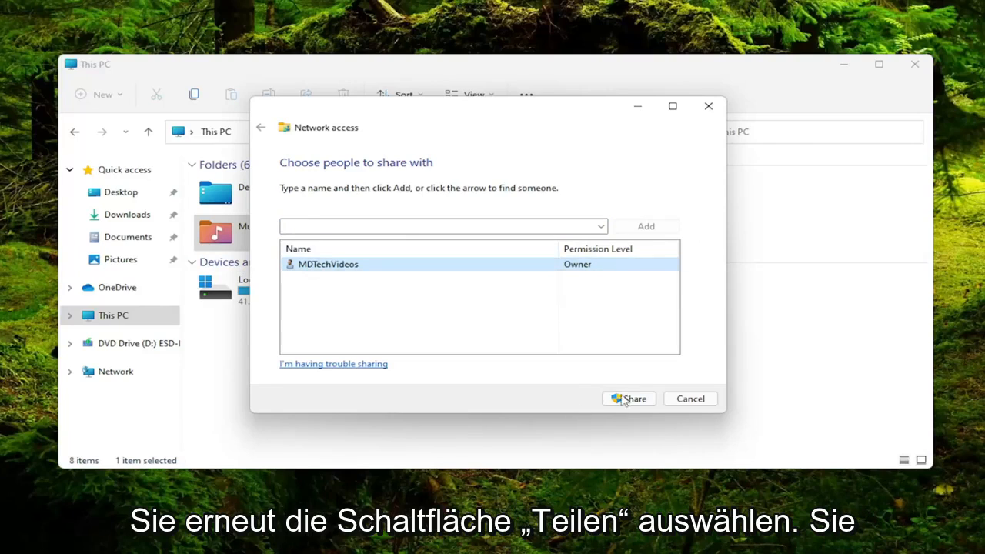
# Share the Music folder on the network, confirming its network path
pyautogui.click(628, 399)
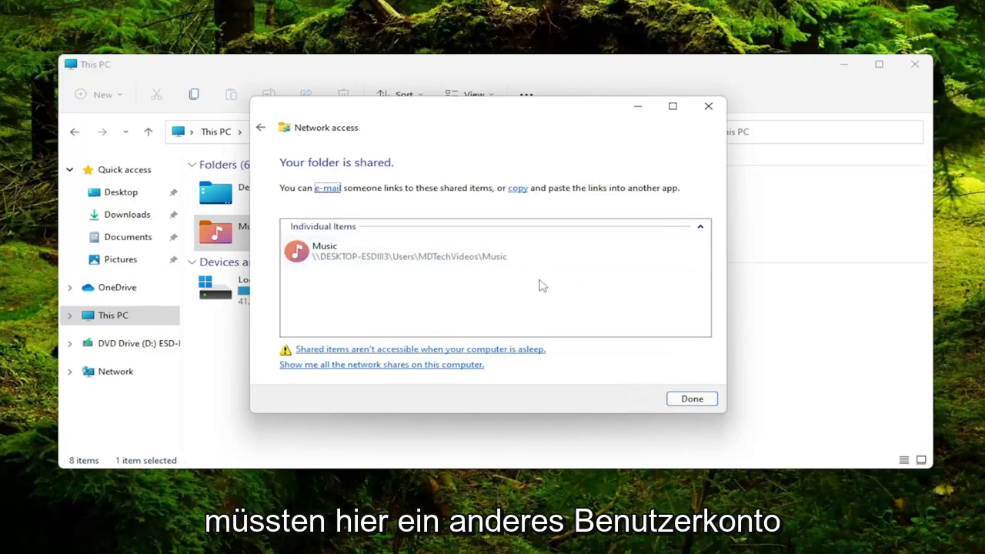
pyautogui.moveTo(347, 289)
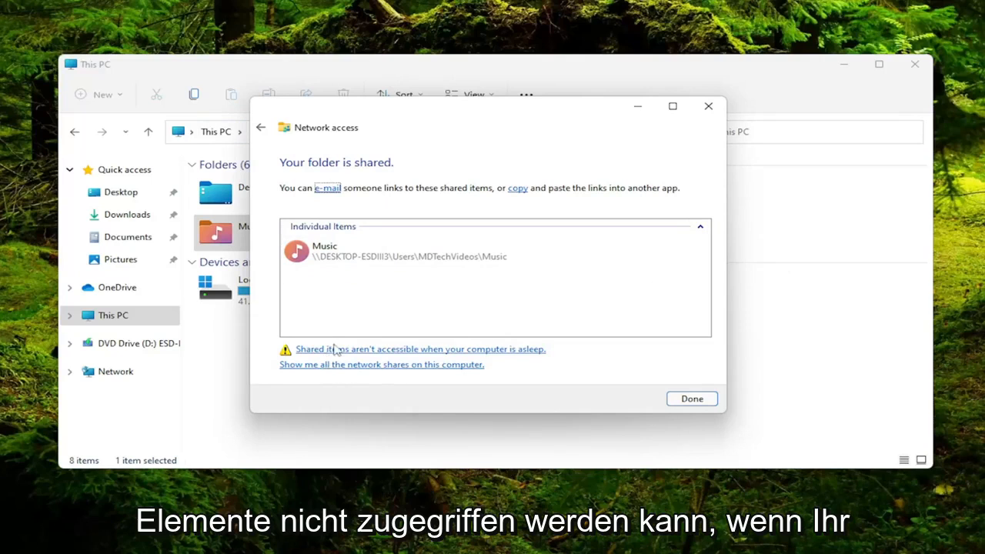
pyautogui.moveTo(428, 361)
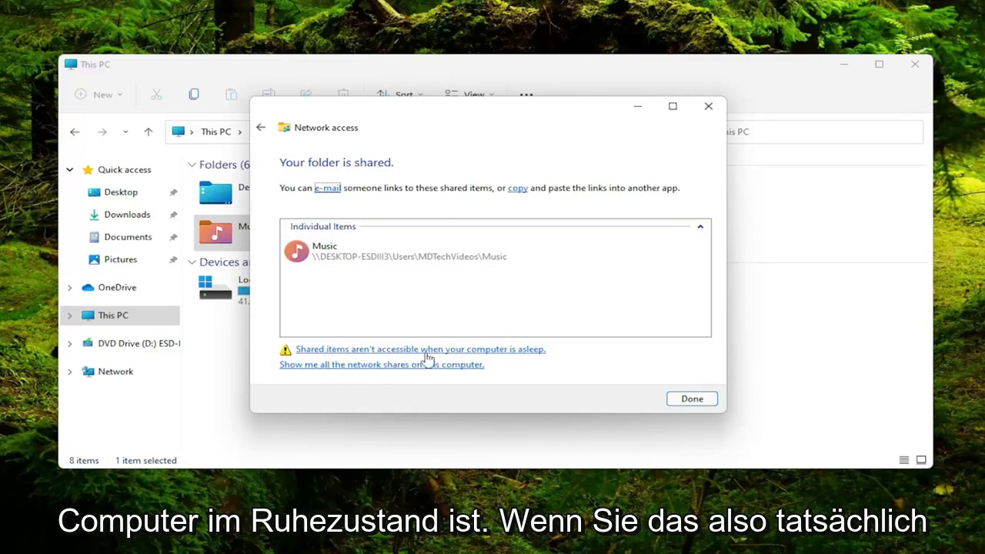
# Set Put the computer to sleep to Never for the Balanced plan, save, and dismiss the sharing confirmation
pyautogui.click(422, 348)
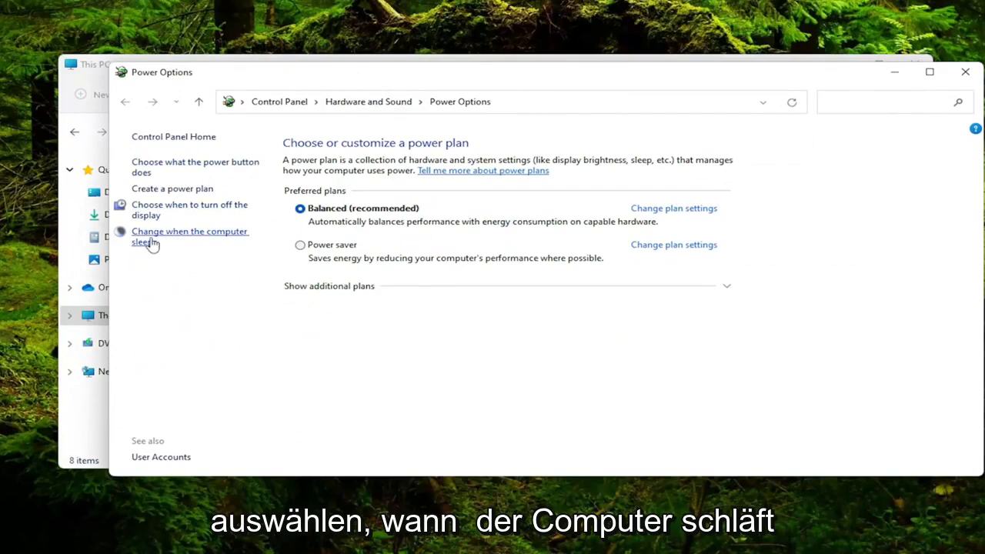
pyautogui.click(190, 237)
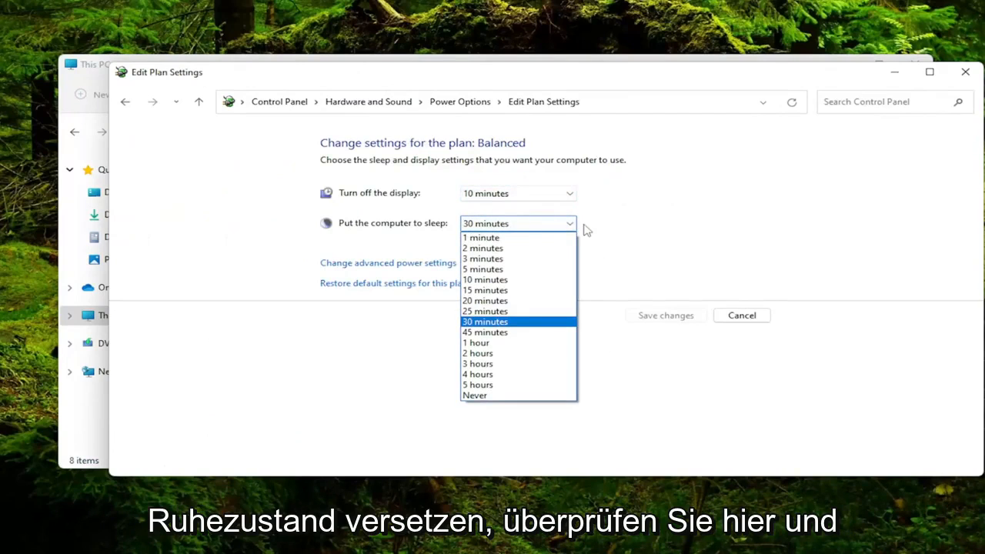
pyautogui.click(474, 395)
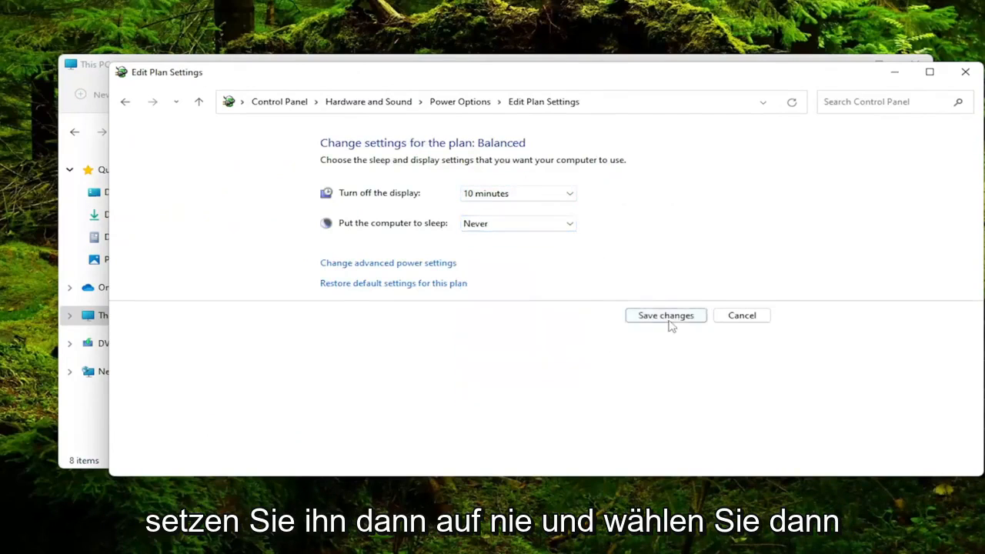
pyautogui.click(665, 314)
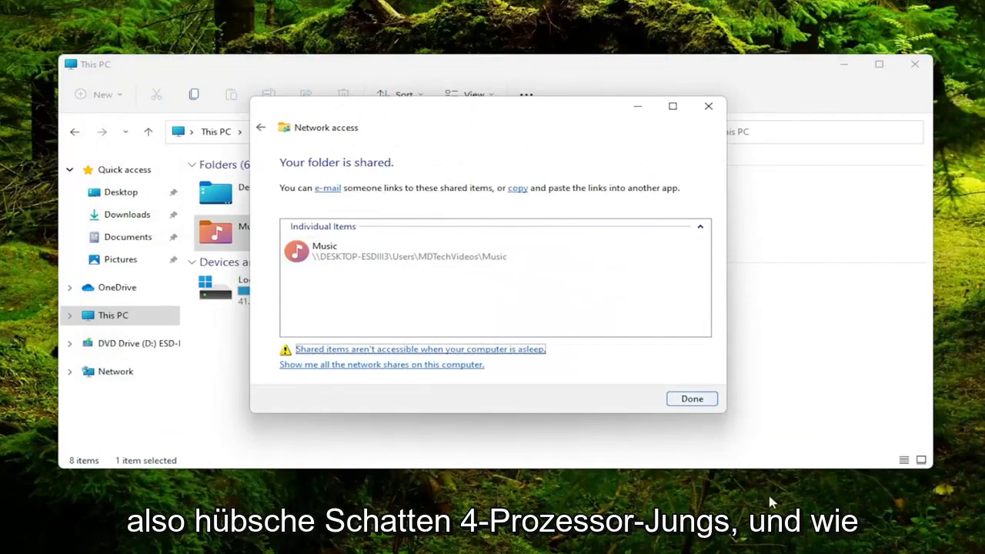
pyautogui.click(691, 399)
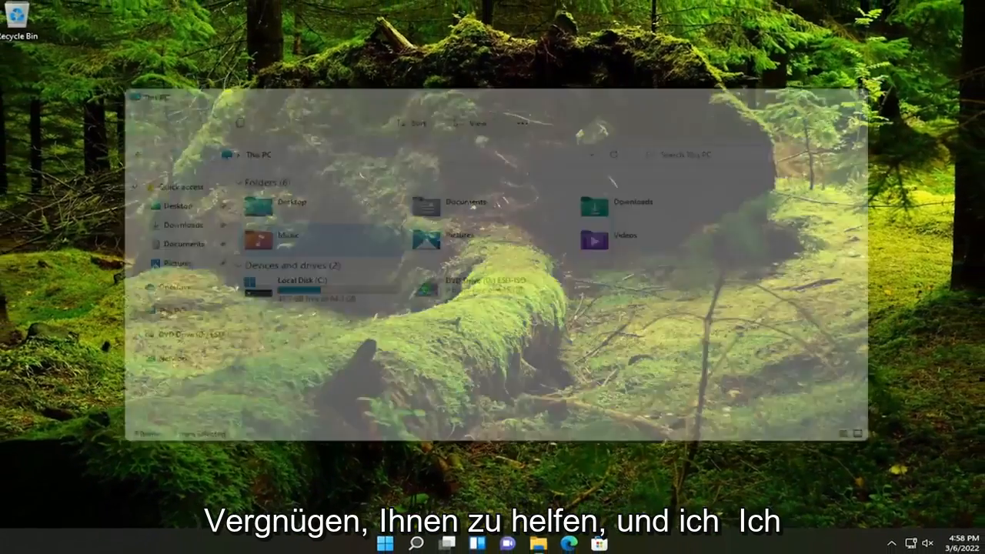